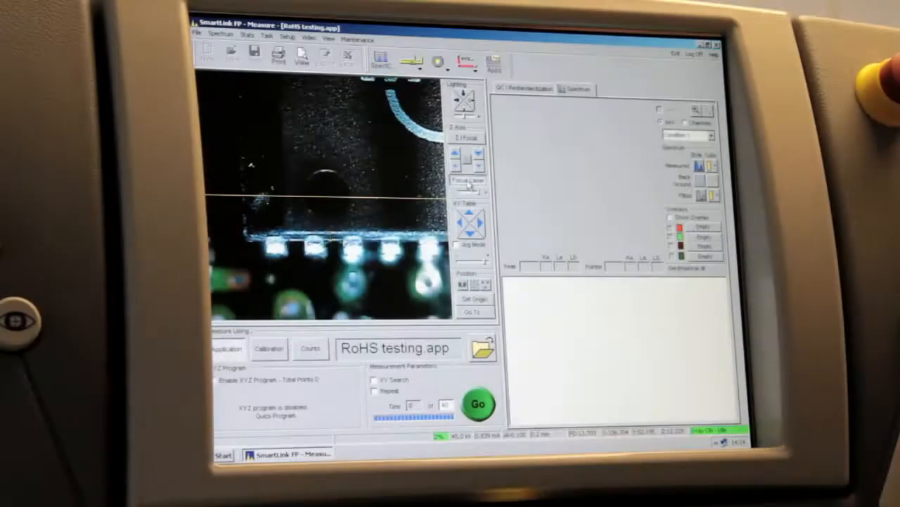
Step: Measure the circuit board with RoHS testing and view the Cr, Br, Cd, Hg, Pb acceptance results
left_click(478, 404)
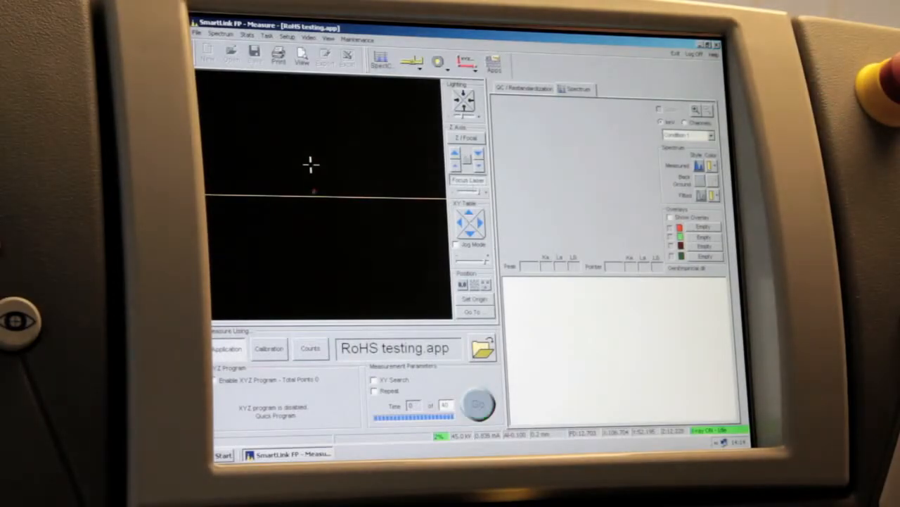
left_click(478, 403)
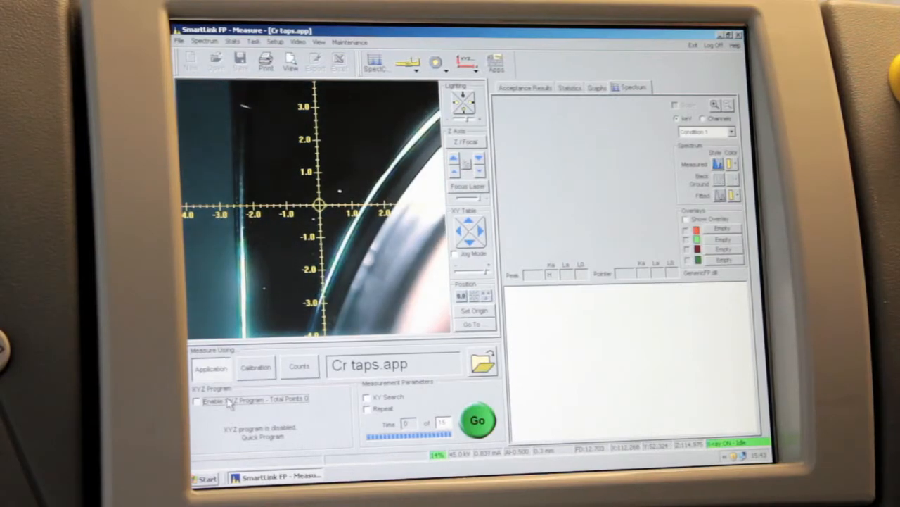
left_click(478, 420)
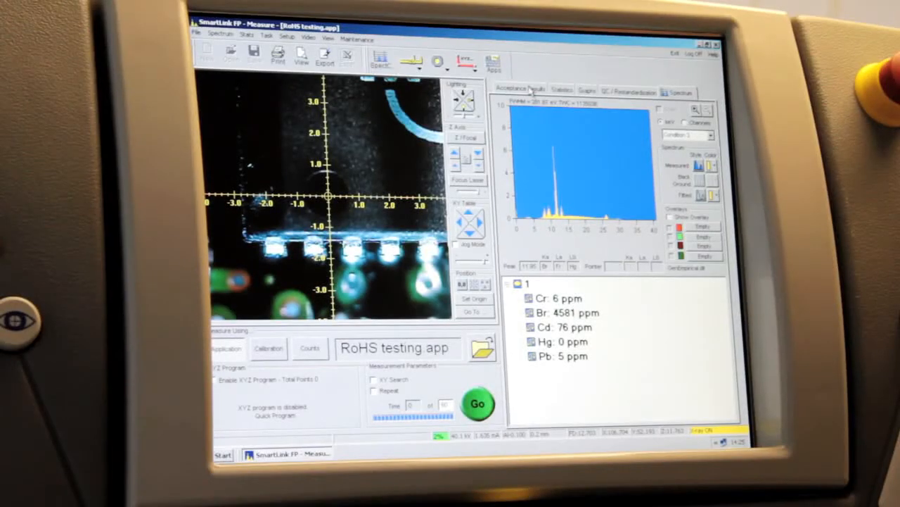
left_click(518, 89)
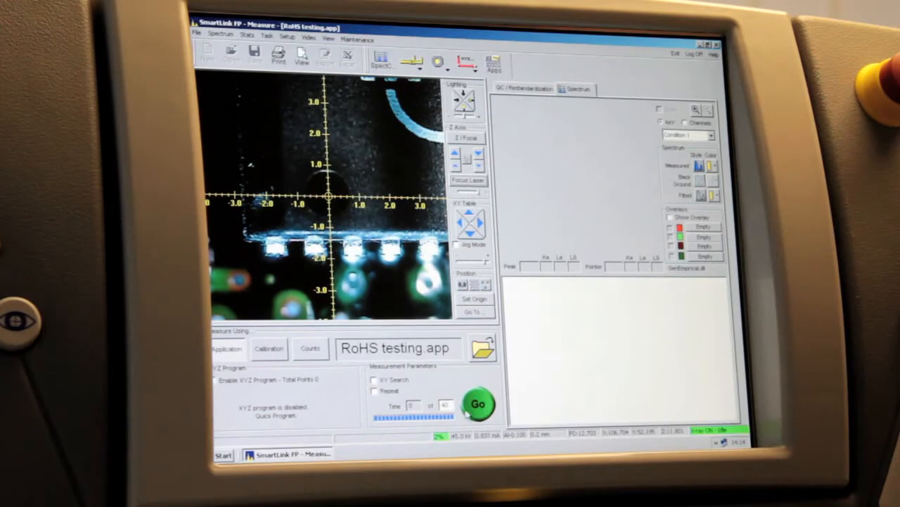
Step: Start a new RoHS measurement of the board, then stop it once the spectrum builds
left_click(479, 403)
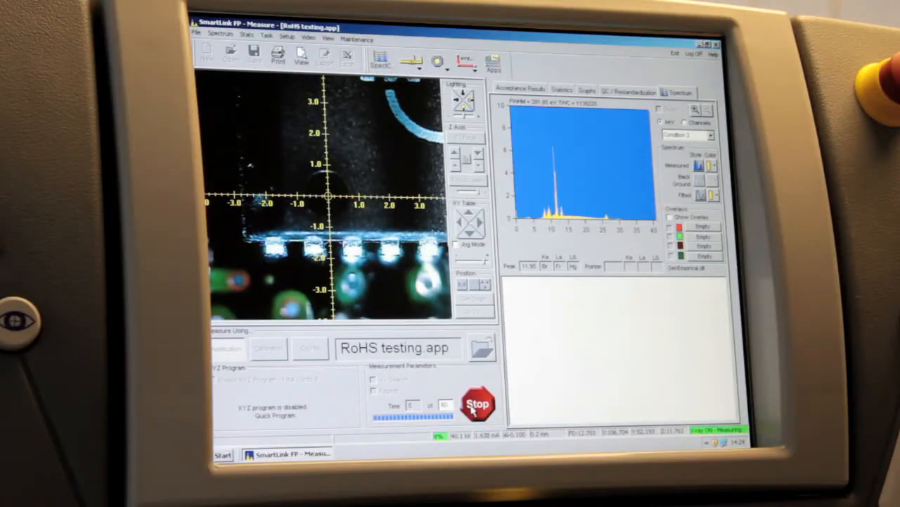
left_click(477, 403)
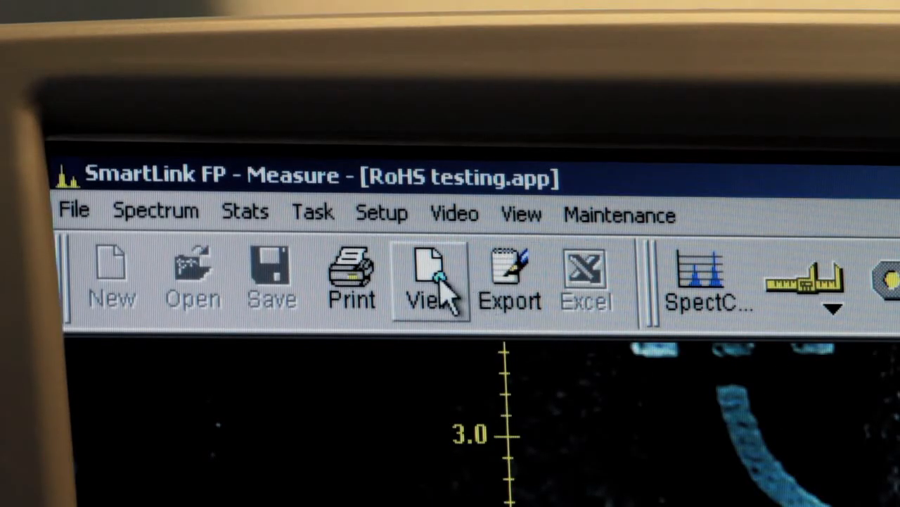
mouse_move(352, 281)
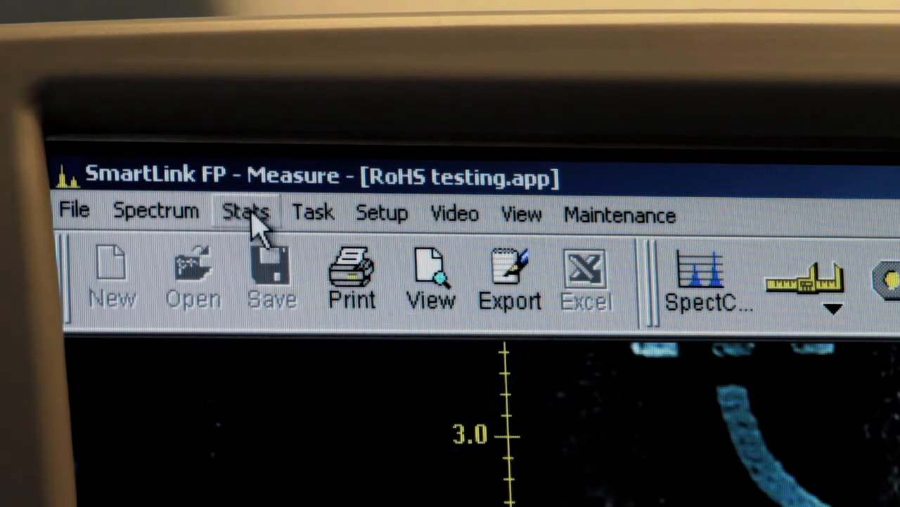
Step: Open the Stats menu for the RoHS measurement
left_click(246, 211)
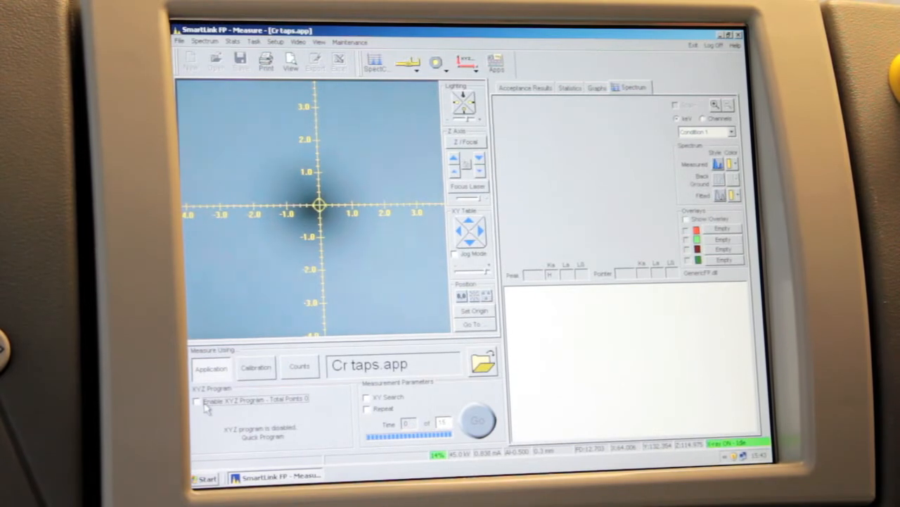
Step: Enable the XYZ program, store a second point, and start measuring Cr on the tap
left_click(478, 420)
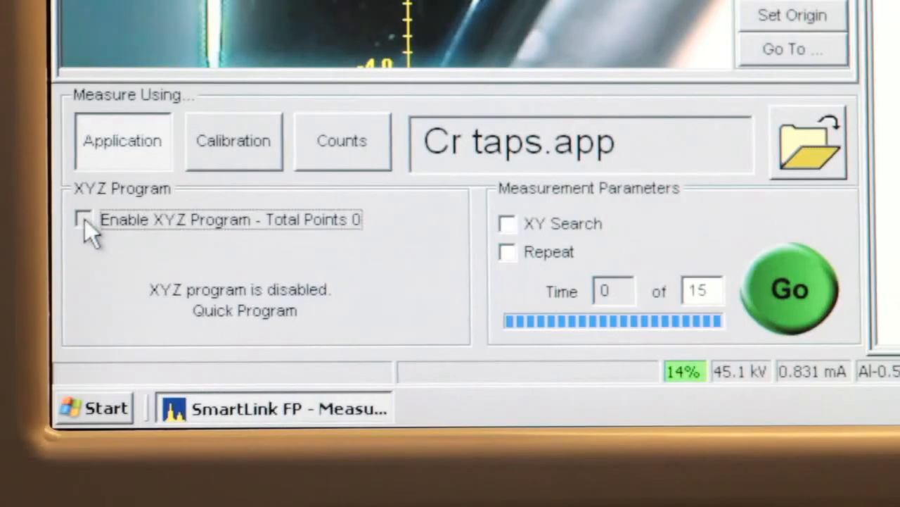
left_click(83, 219)
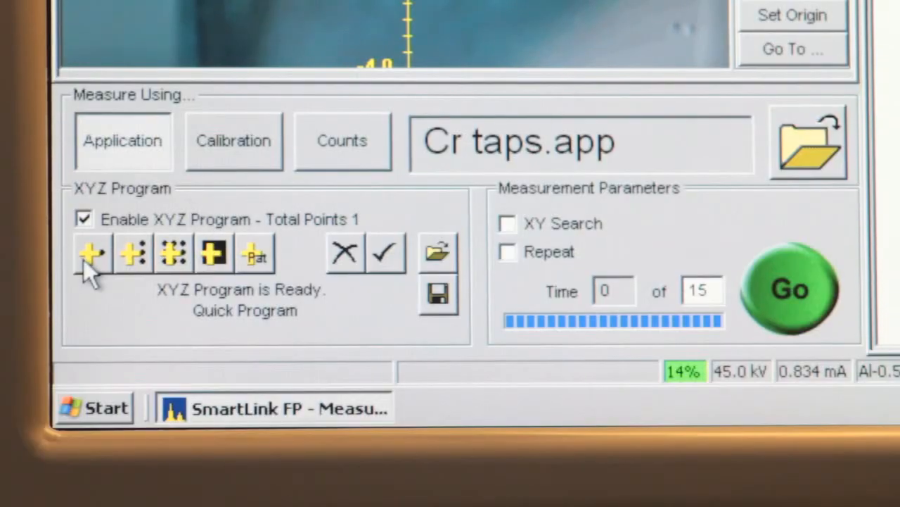
left_click(92, 253)
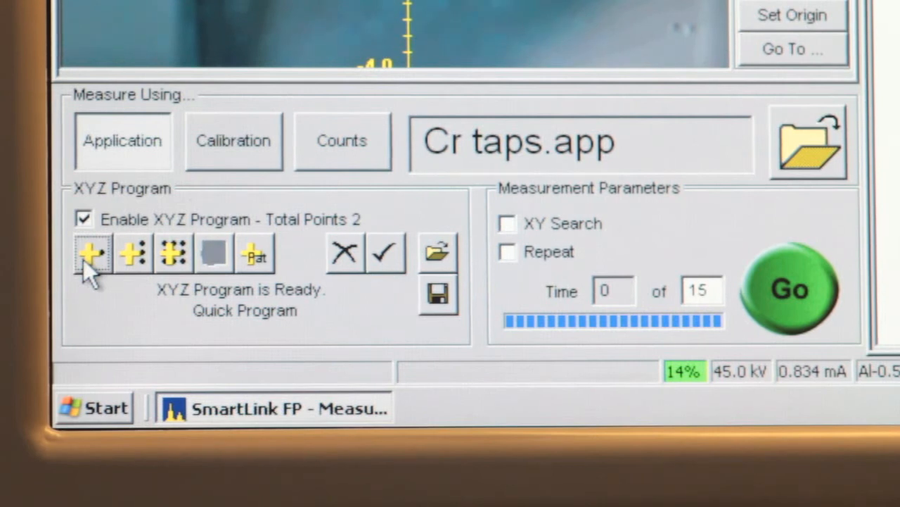
mouse_move(788, 310)
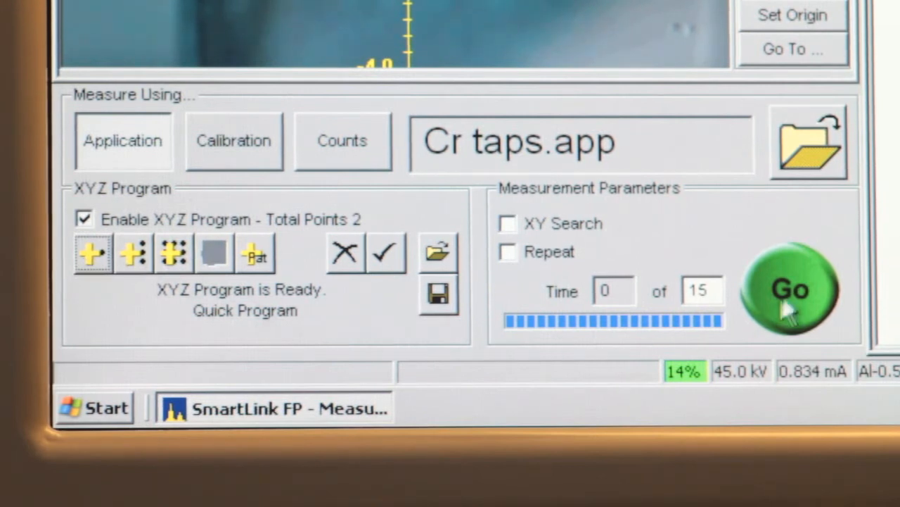
left_click(791, 289)
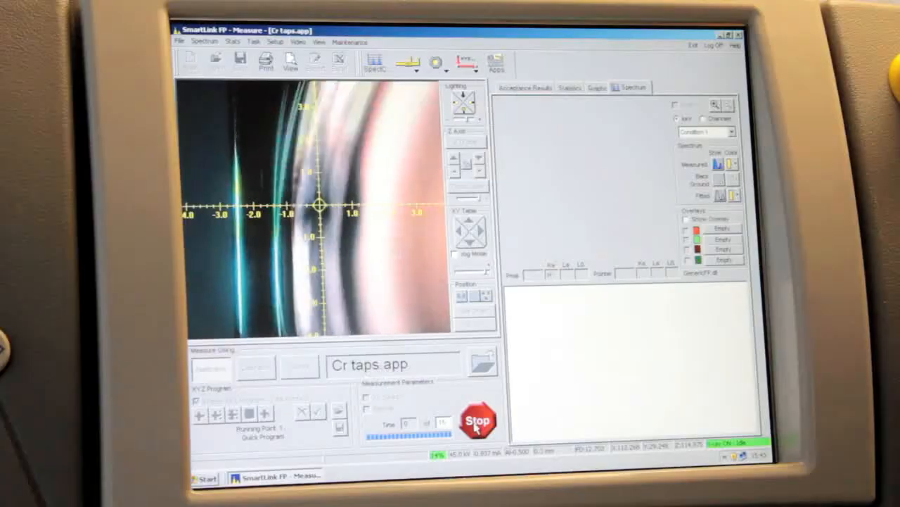